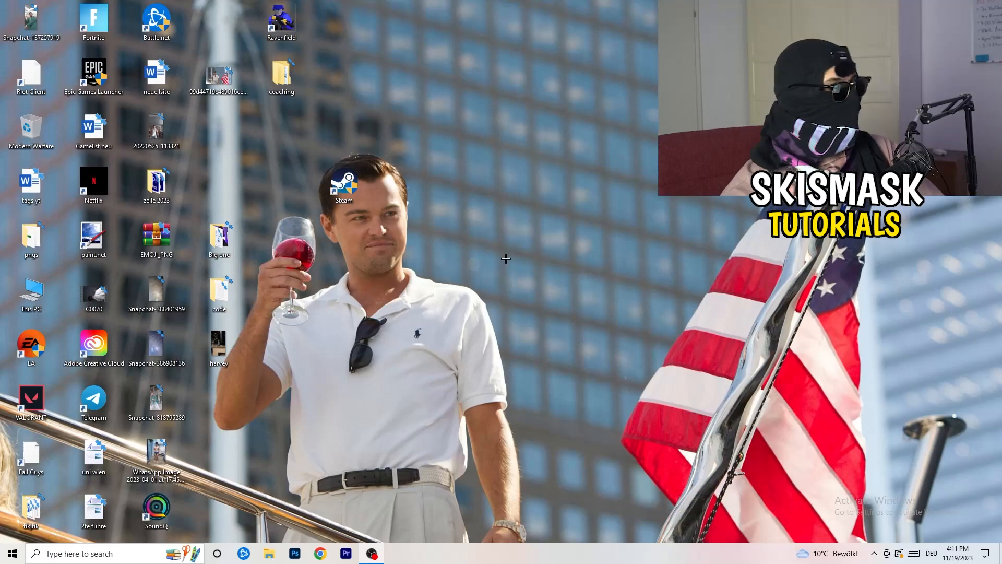
Step: Bring up the desktop context menu to reach NVIDIA Control Panel
right_click(572, 170)
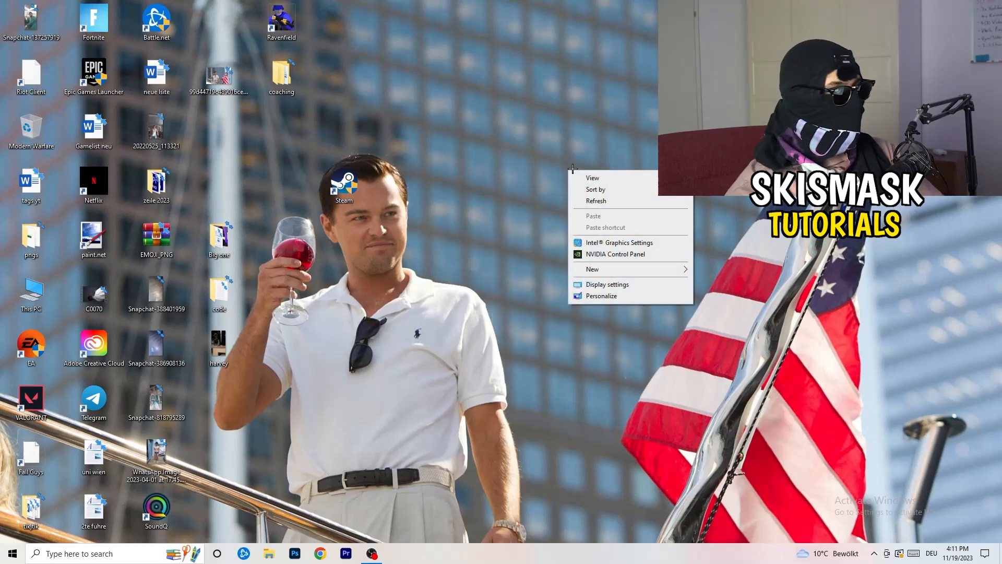
mouse_move(627, 242)
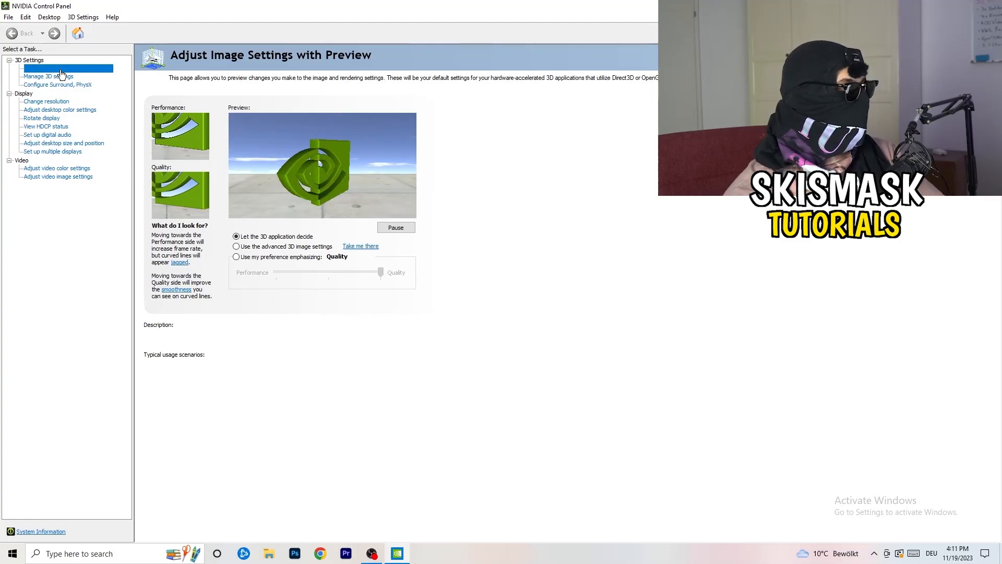
click(67, 68)
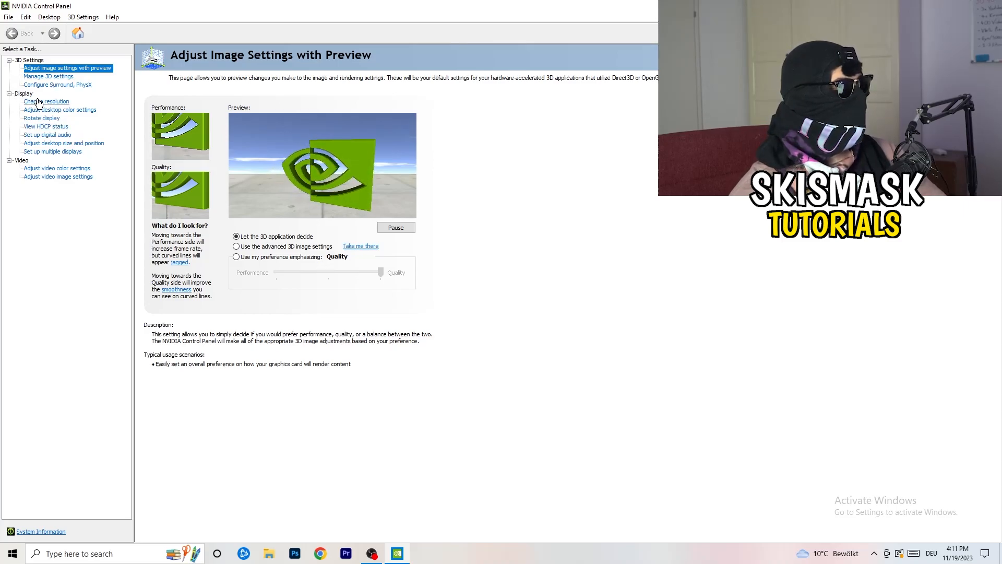
Step: Show the Change Resolution page with 1080p native at 60Hz
click(46, 101)
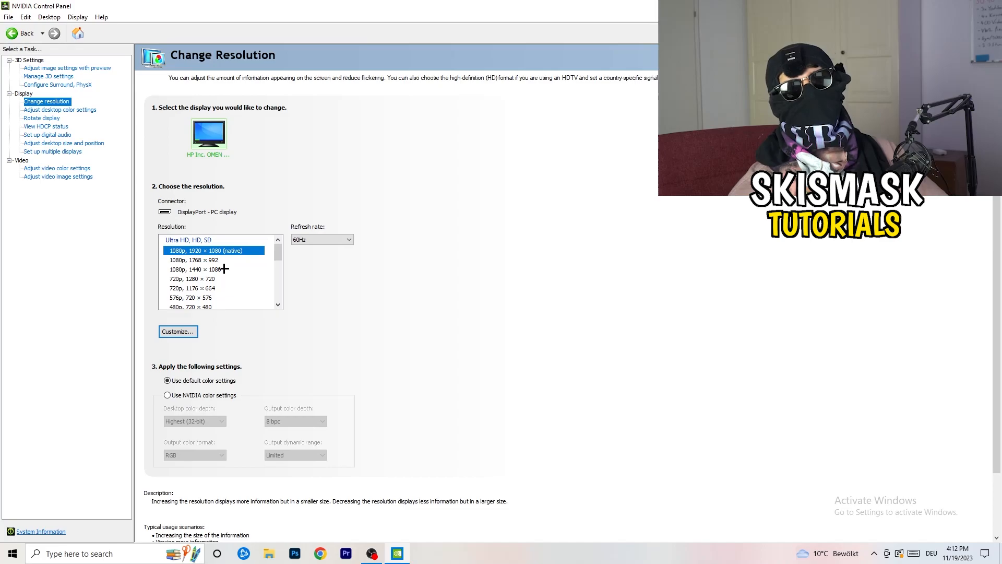
mouse_move(228, 211)
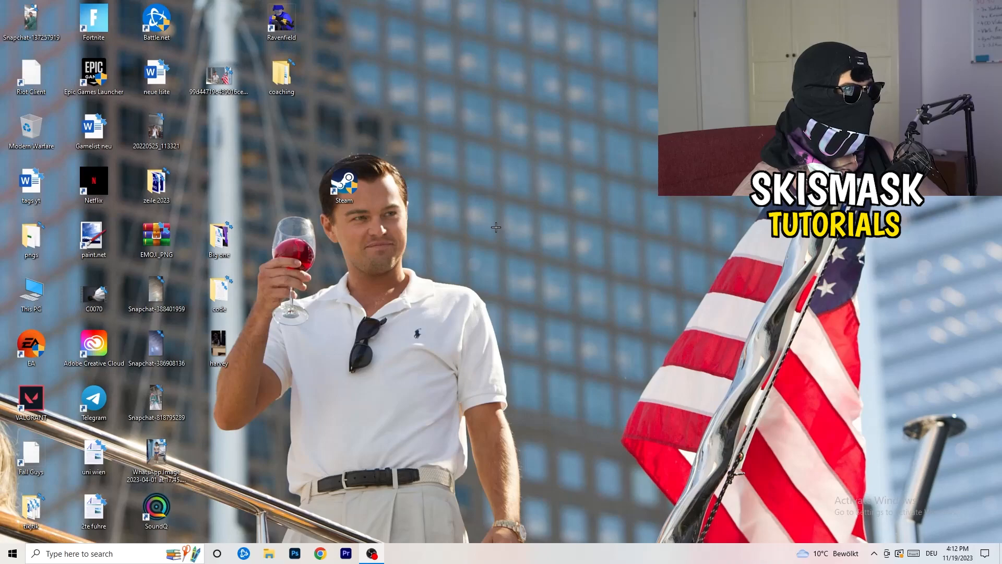
Step: Reach Windows Settings from the Start menu's expanded left rail
click(10, 553)
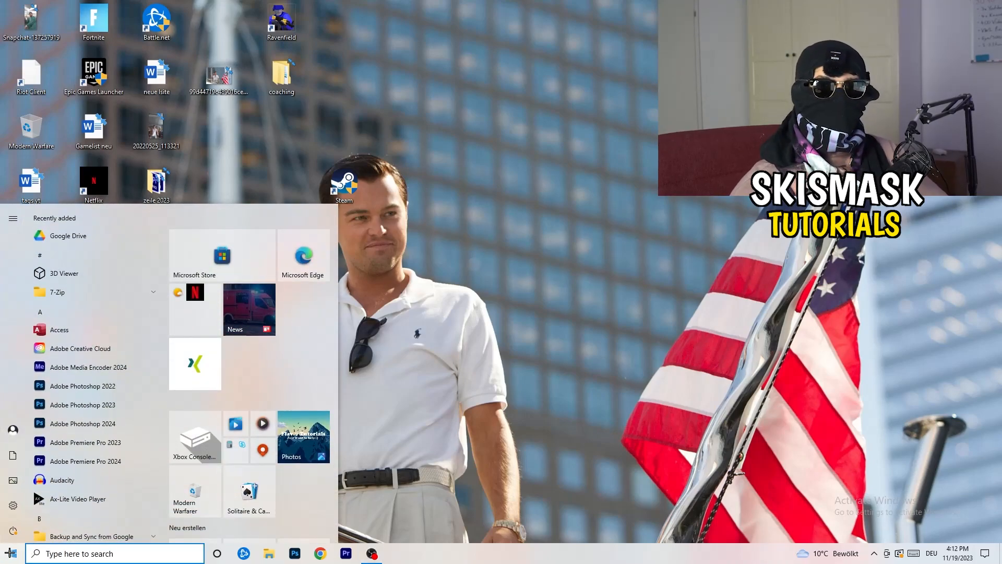
click(12, 218)
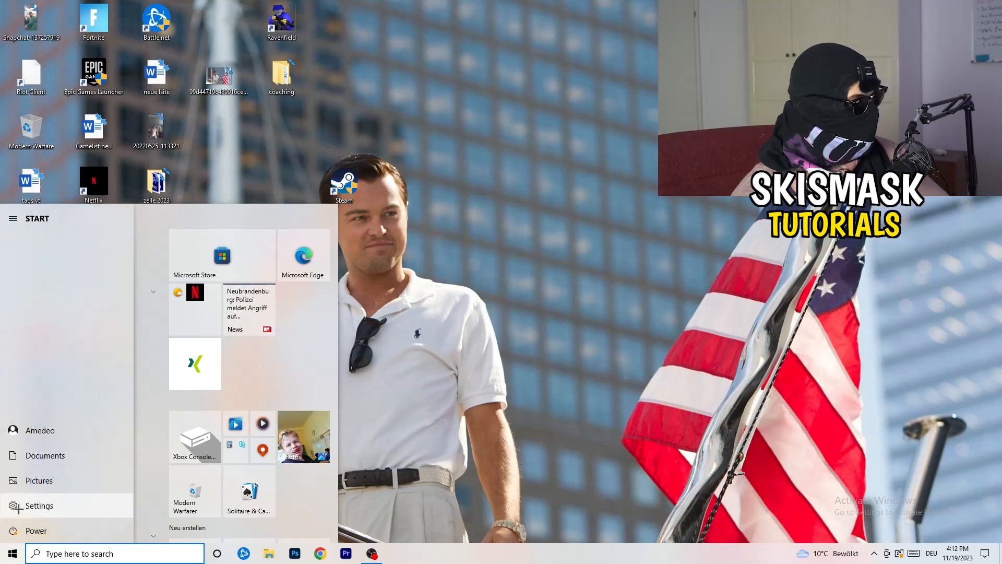
click(38, 506)
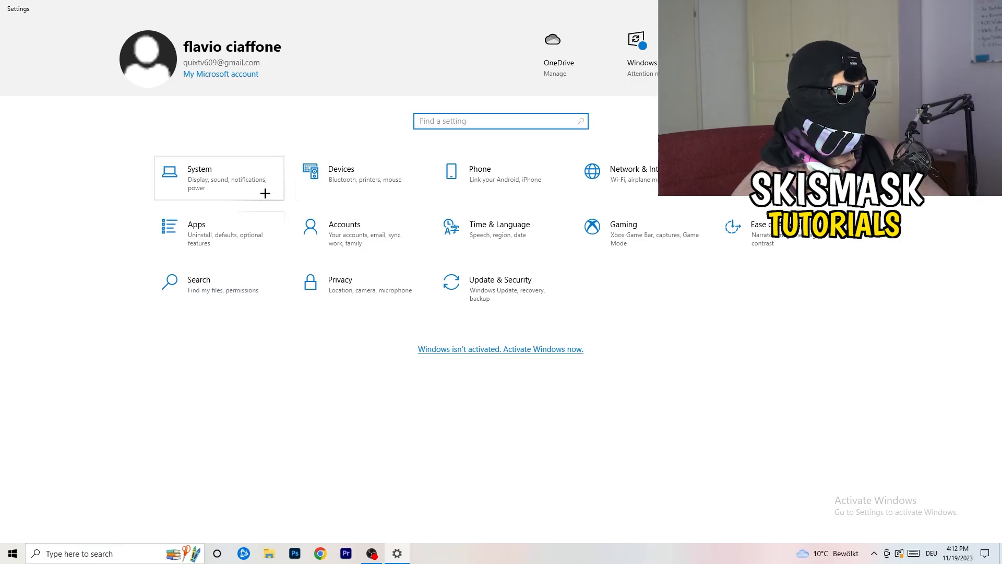
Step: Show the System Display page and keep scaling at 100% (Recommended) with 1920 × 1080 resolution
click(199, 178)
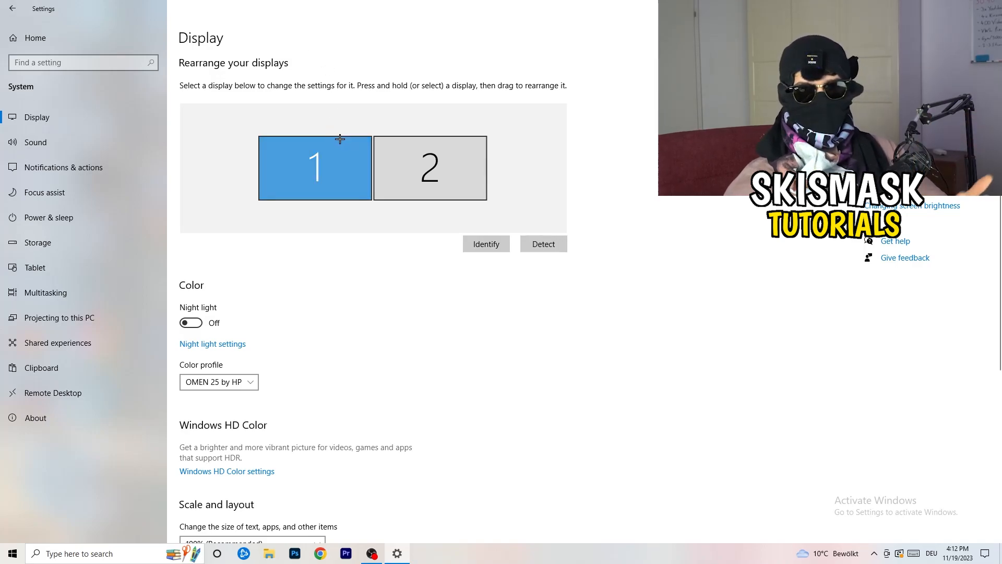
scroll(down, 3)
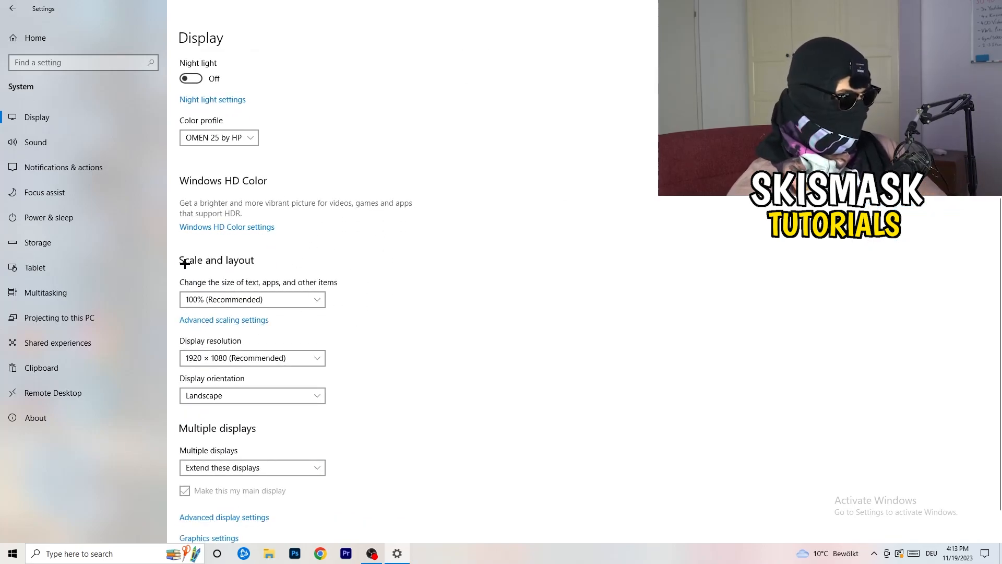
mouse_move(520, 324)
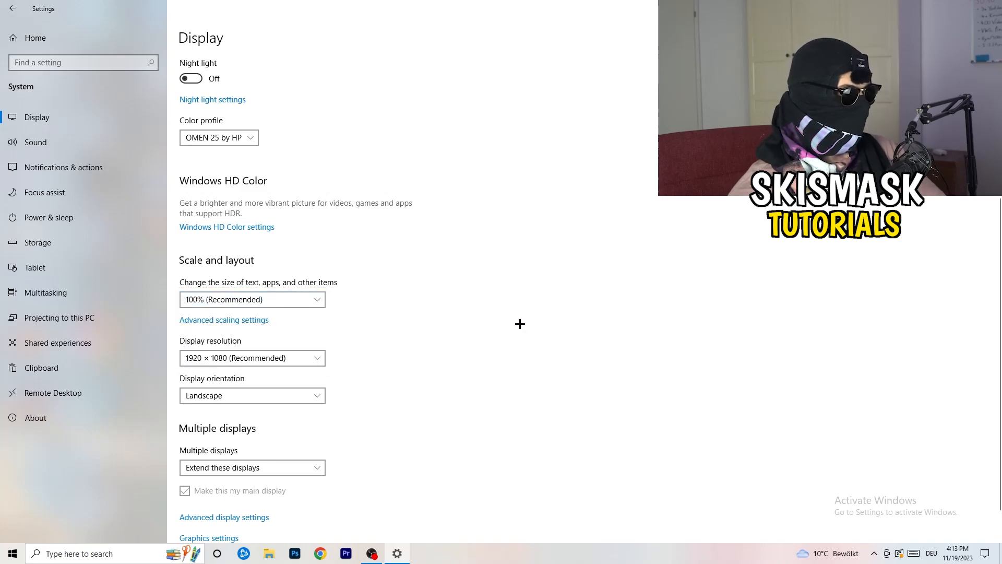
click(251, 300)
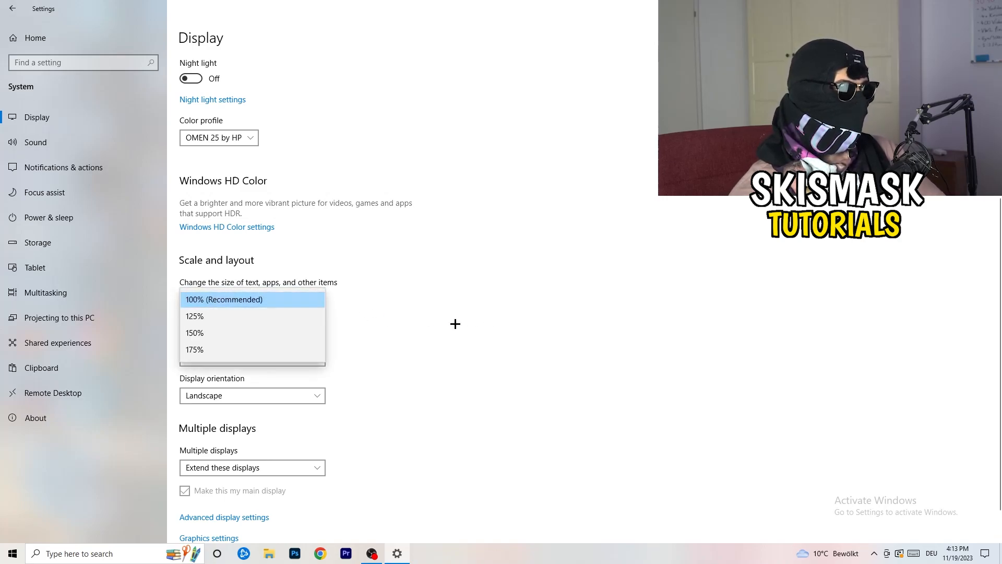
click(224, 300)
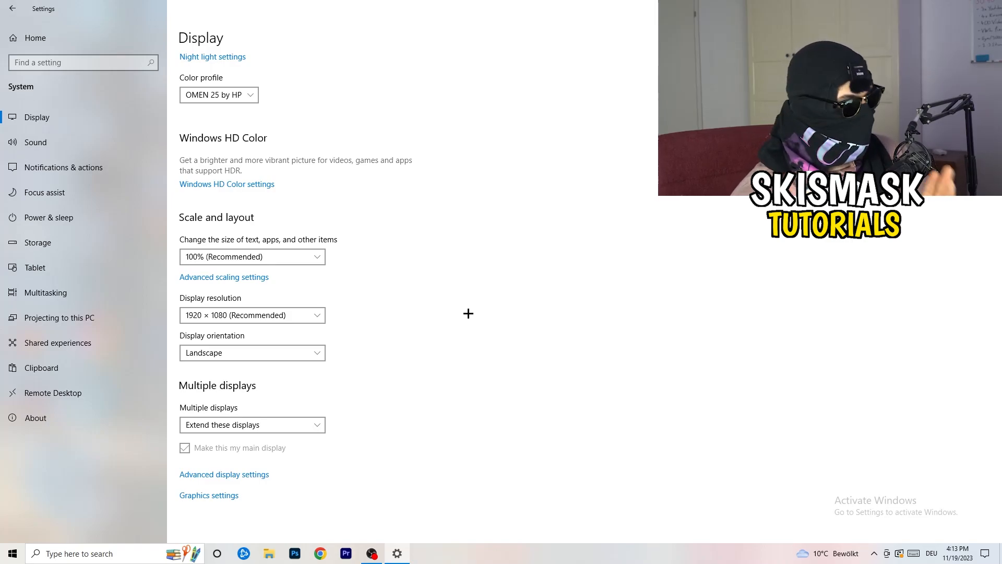
mouse_move(301, 314)
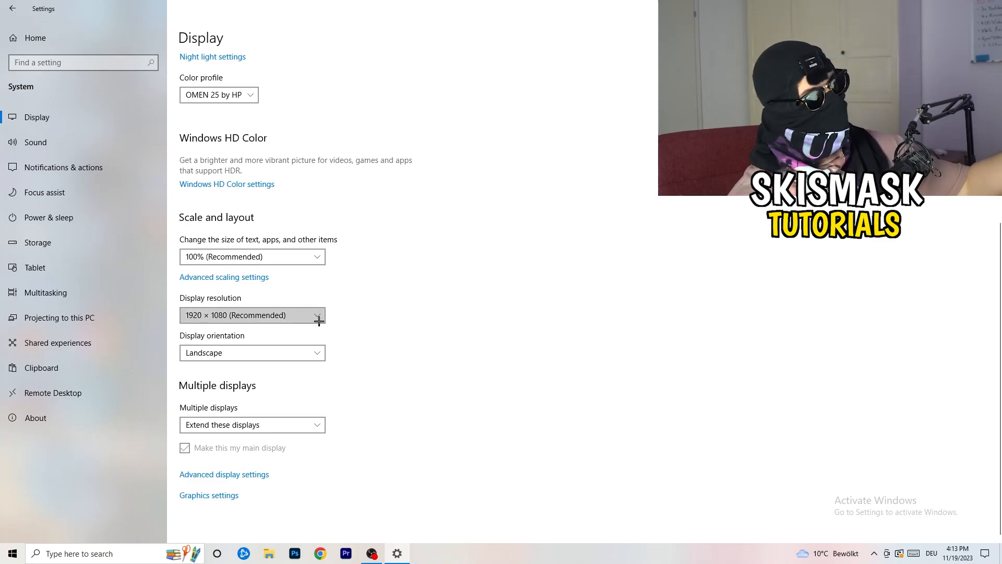
mouse_move(408, 285)
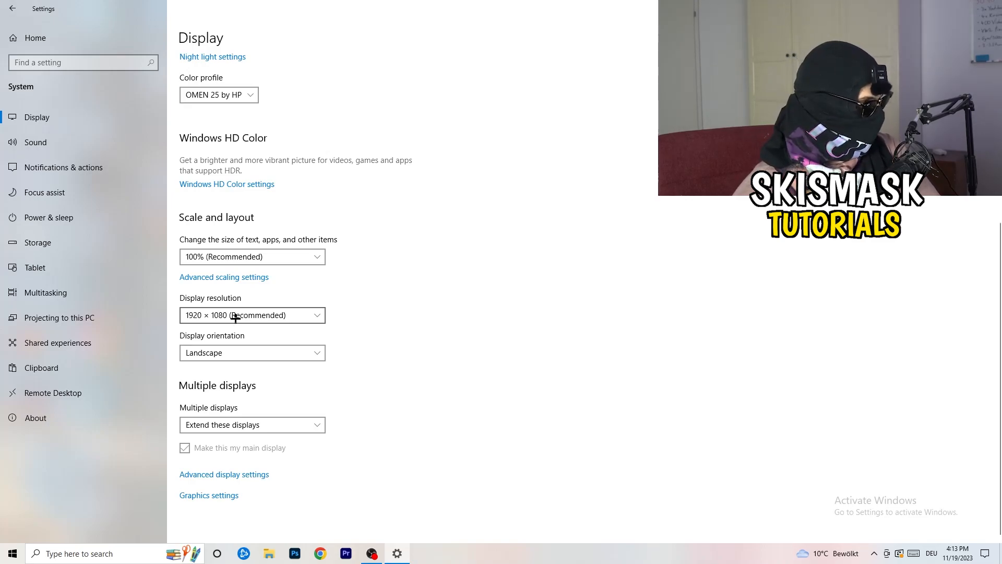
Step: Go to Power & sleep and look over the additional power plans in Power Options
click(48, 217)
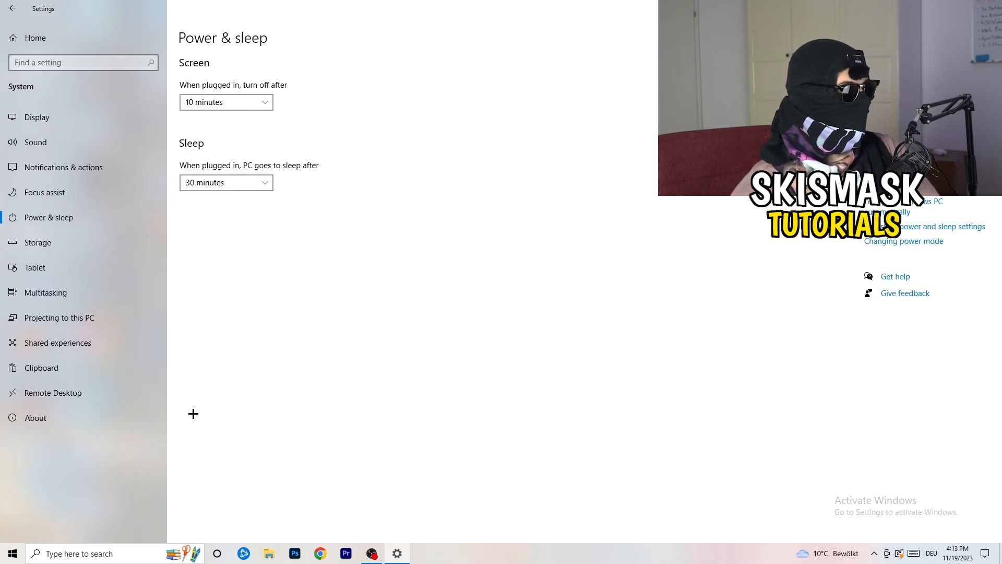
mouse_move(243, 218)
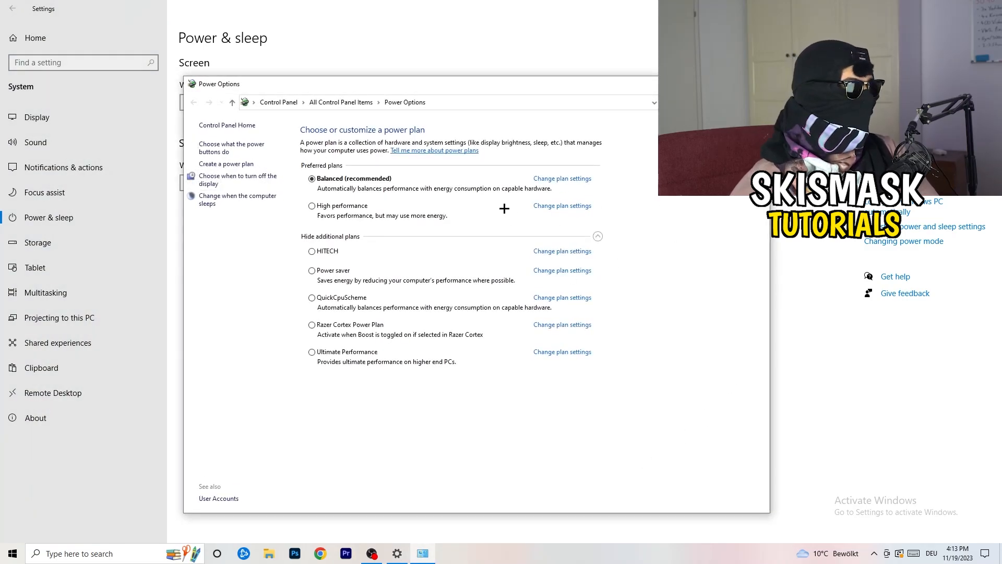
click(597, 236)
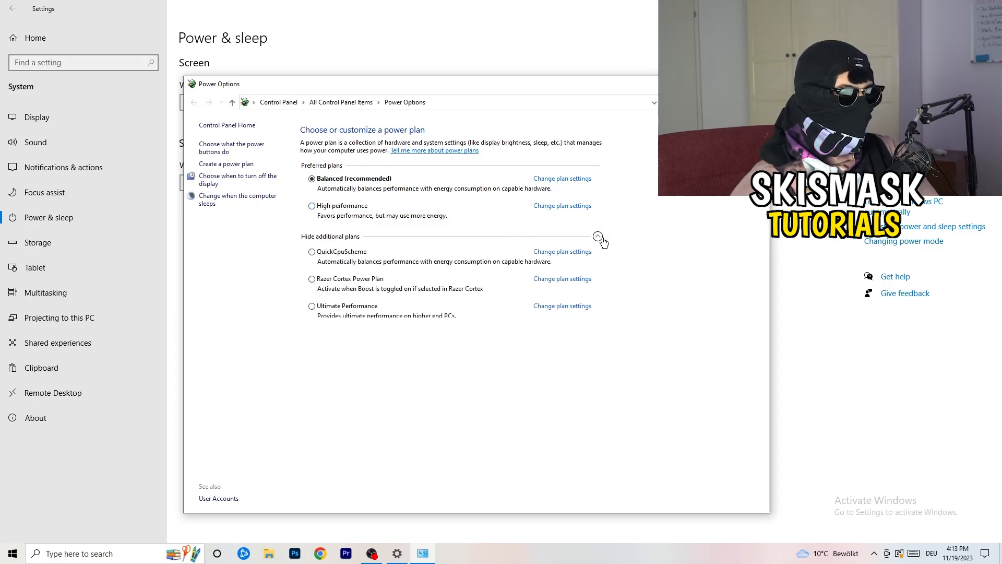
click(597, 236)
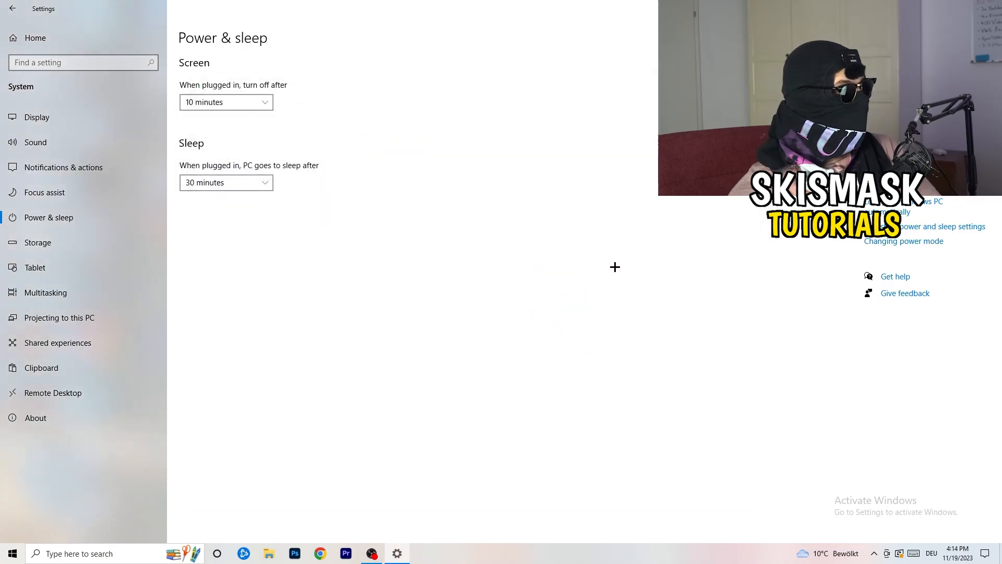
Step: Configure Storage Sense with recycle bin cleanup kept at 14 days
click(38, 242)
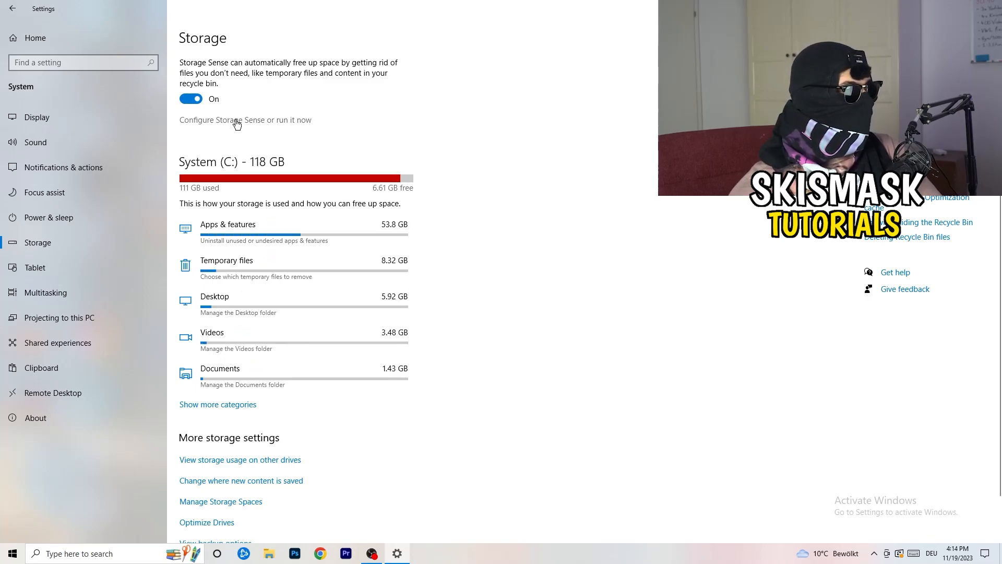
click(244, 119)
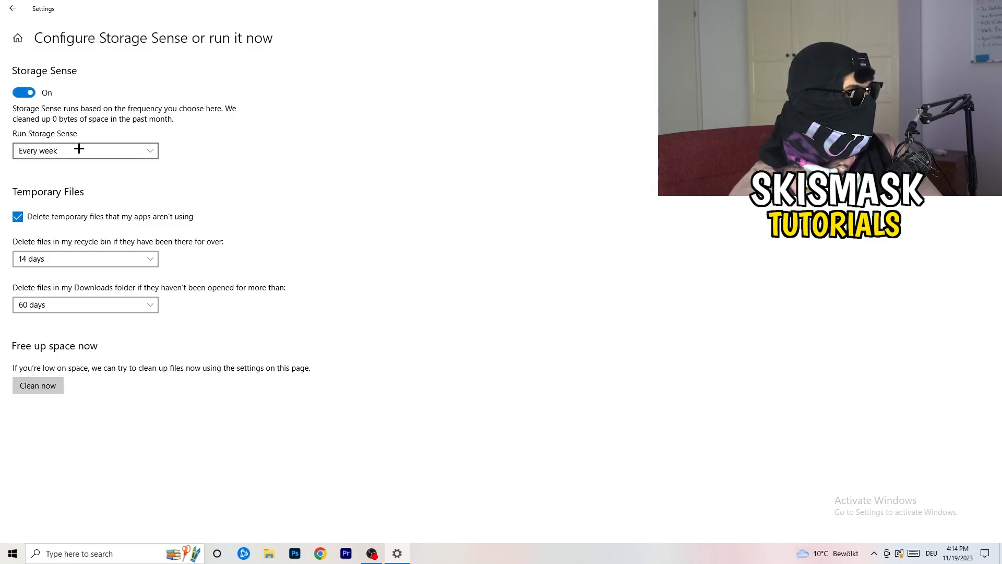
mouse_move(342, 146)
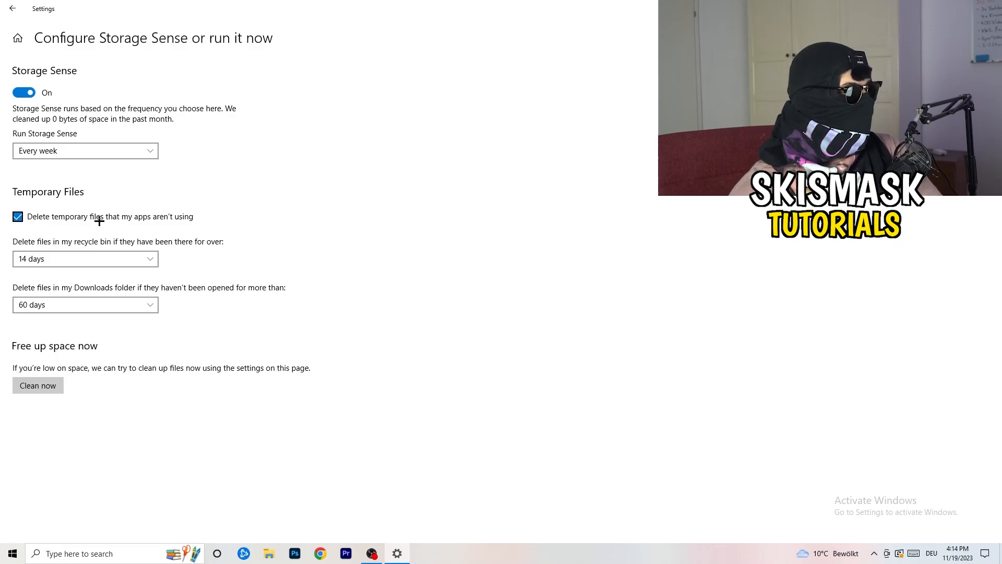
mouse_move(41, 243)
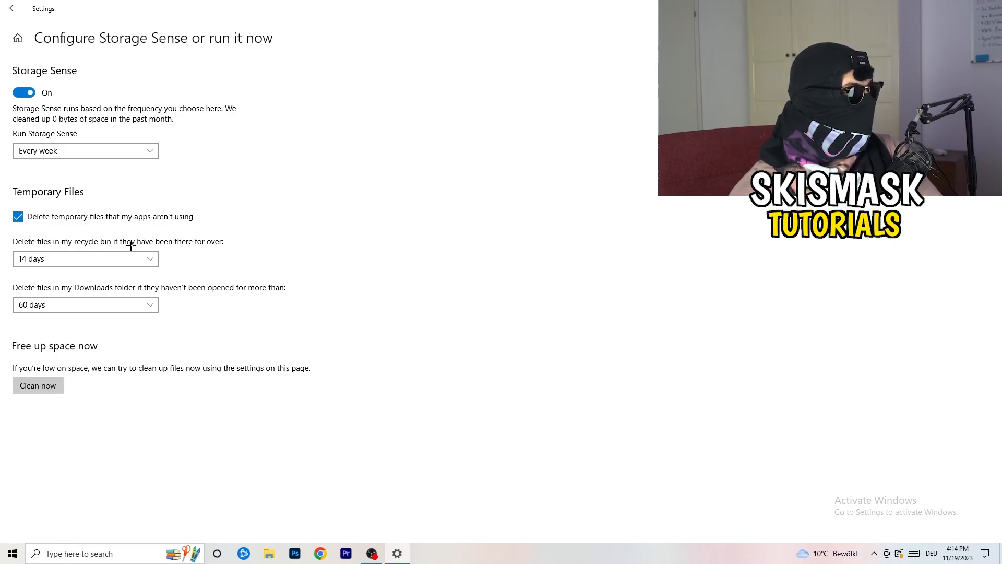
click(84, 257)
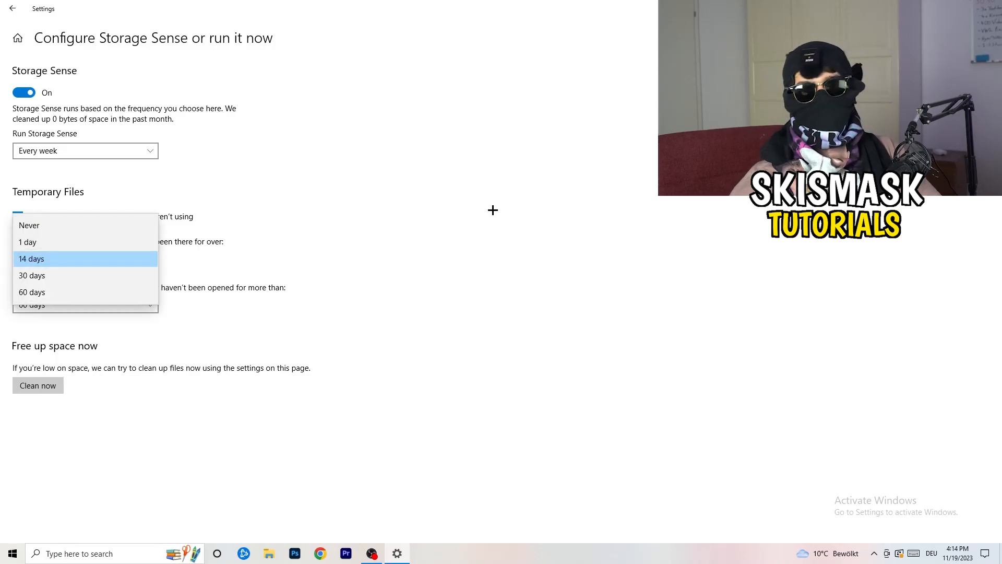
click(30, 257)
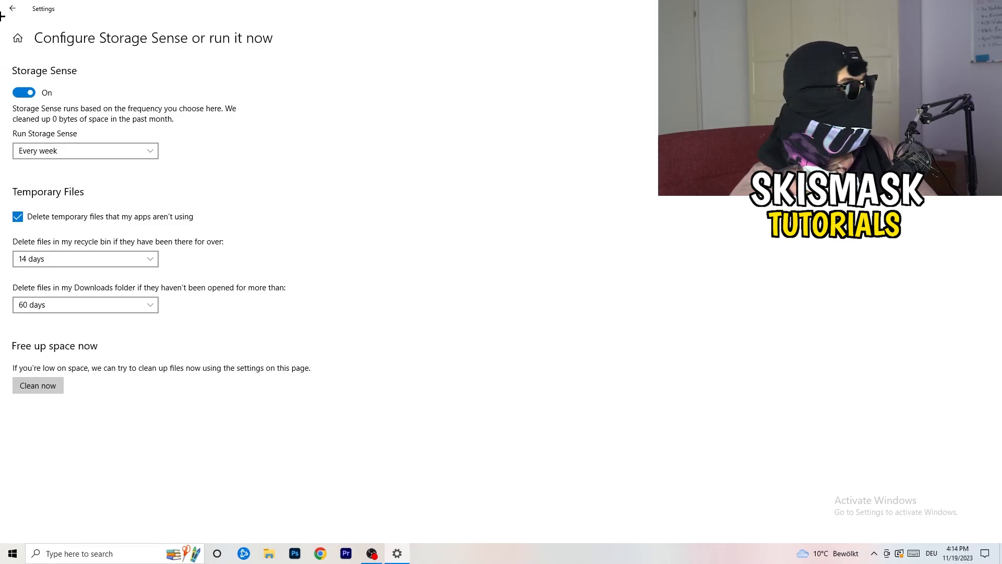
Step: Go to Gaming, confirm Xbox Game Bar is off, and move to Captures
click(11, 8)
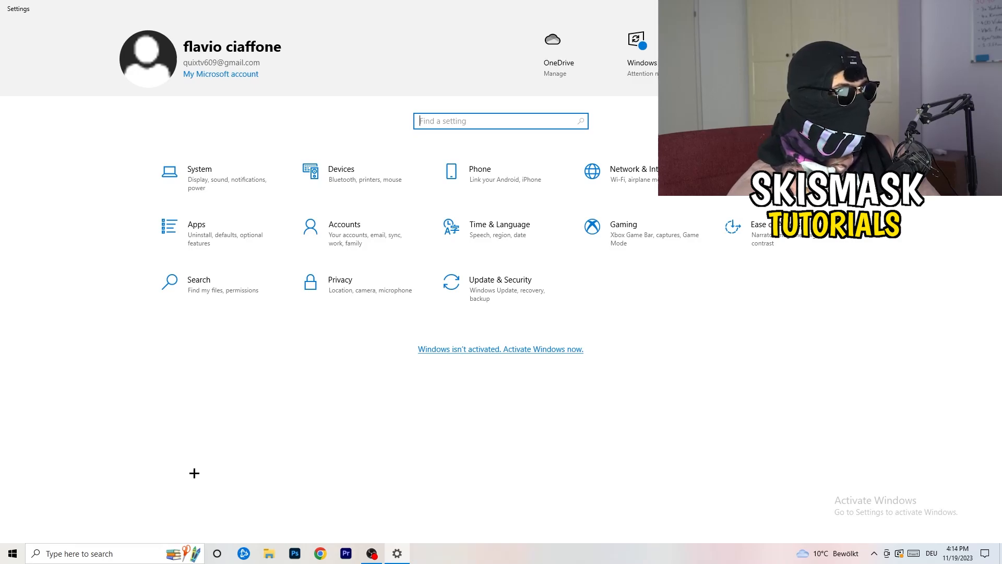
click(622, 223)
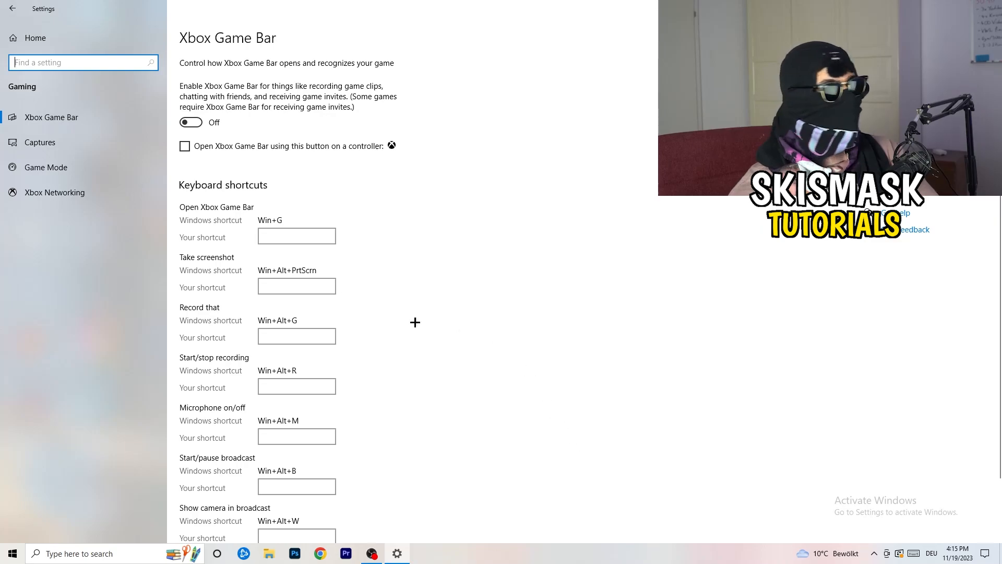
mouse_move(199, 123)
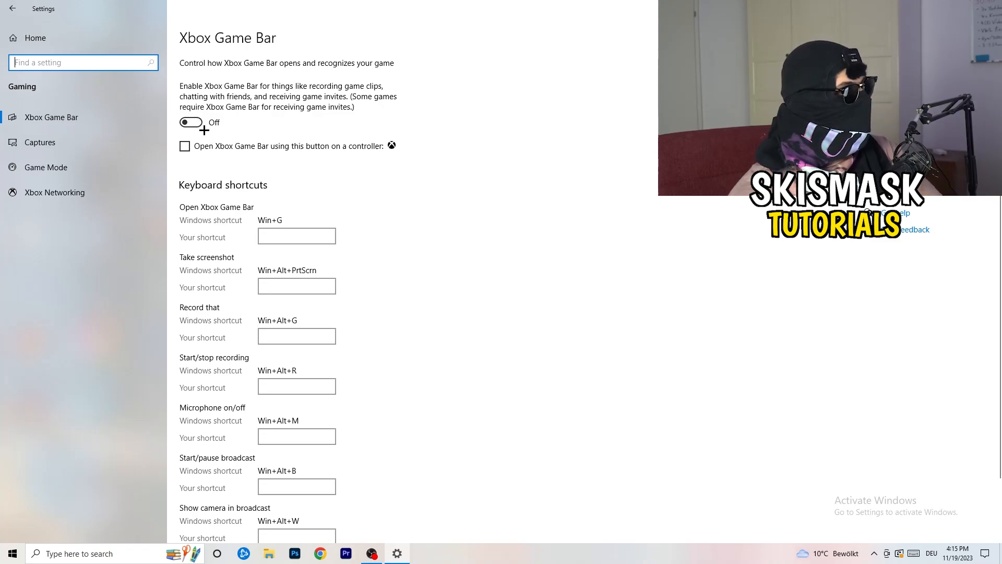
click(40, 142)
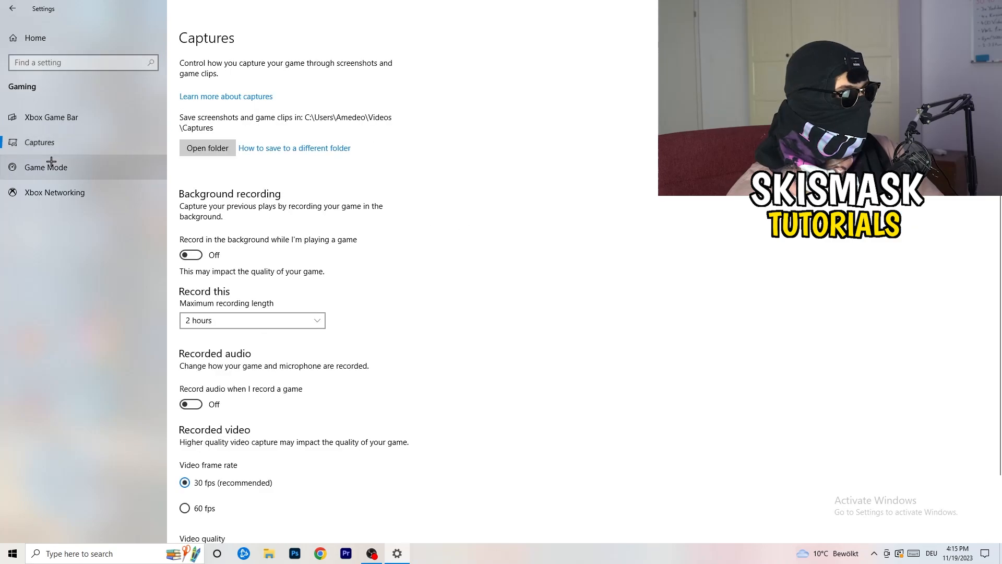
mouse_move(198, 220)
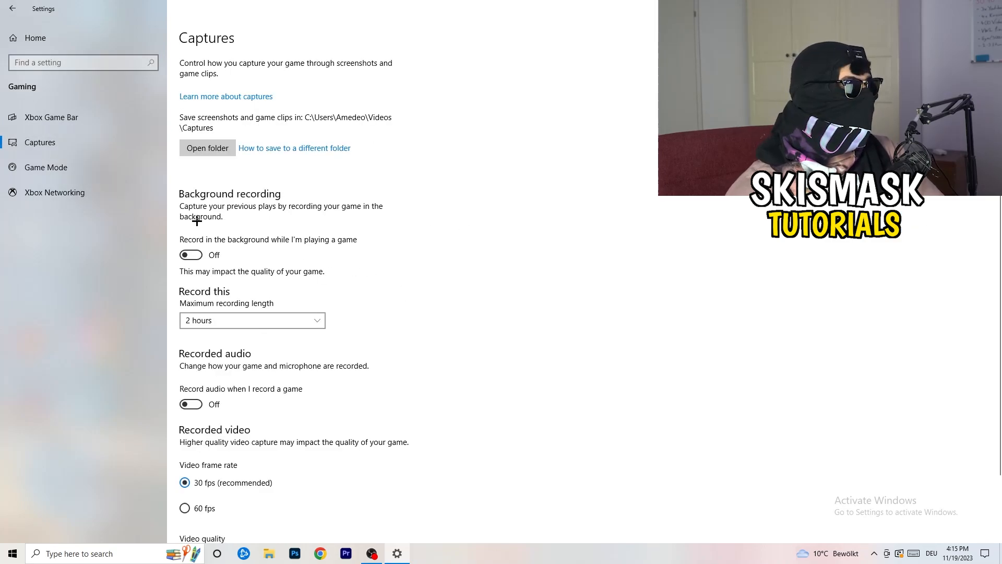
mouse_move(194, 254)
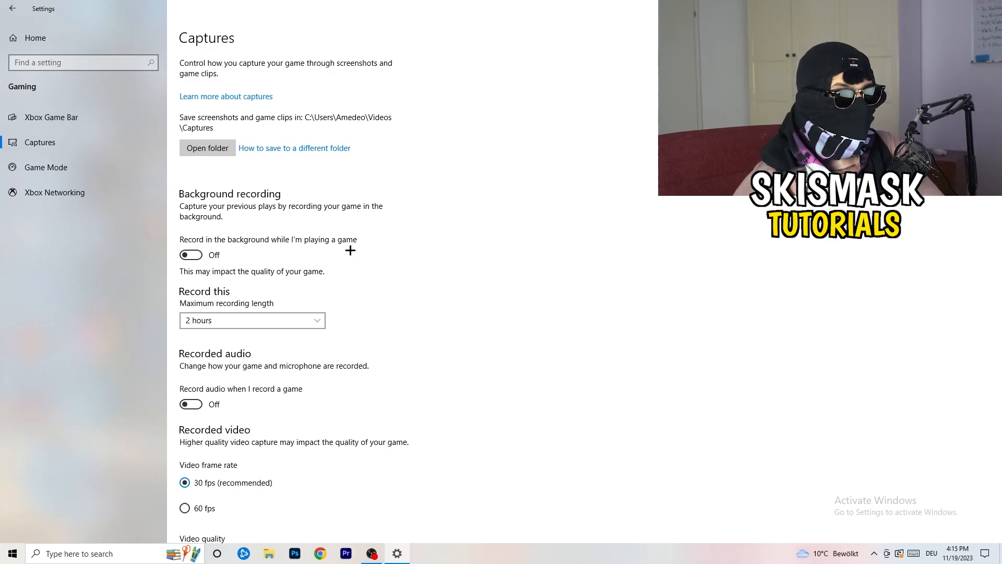
mouse_move(323, 255)
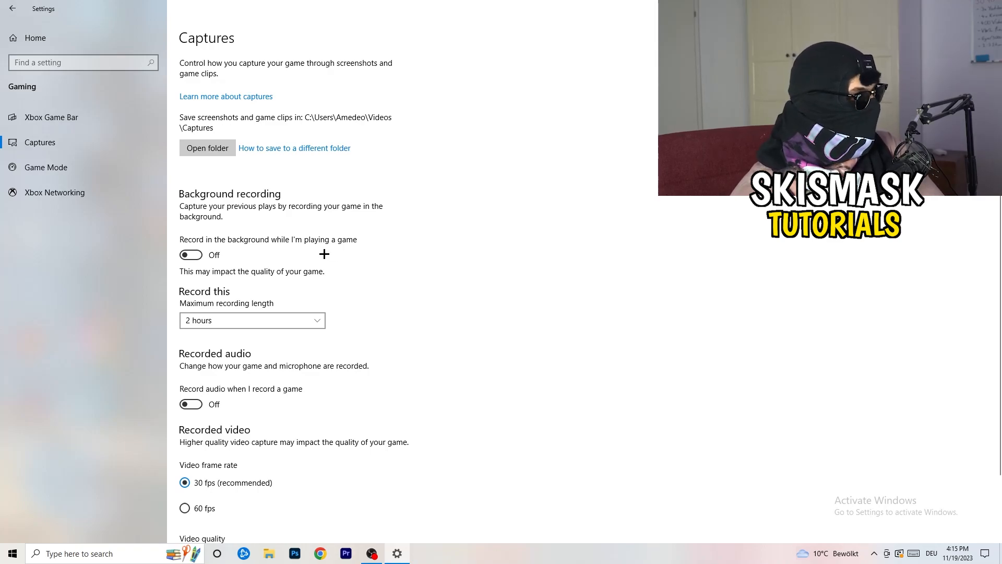
Step: Check background recording and audio capture are off, then go to Game Mode
scroll(down, 3)
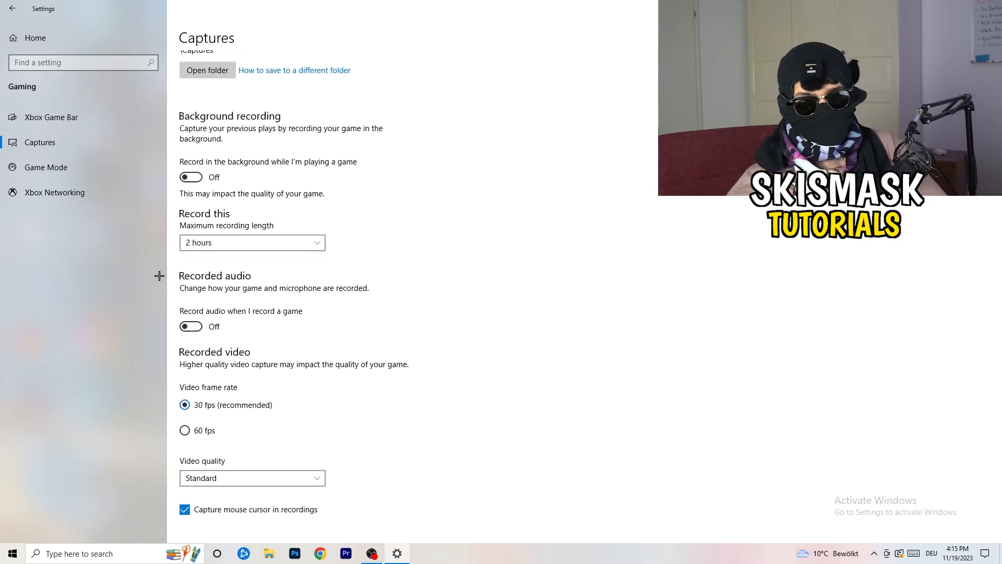
click(45, 167)
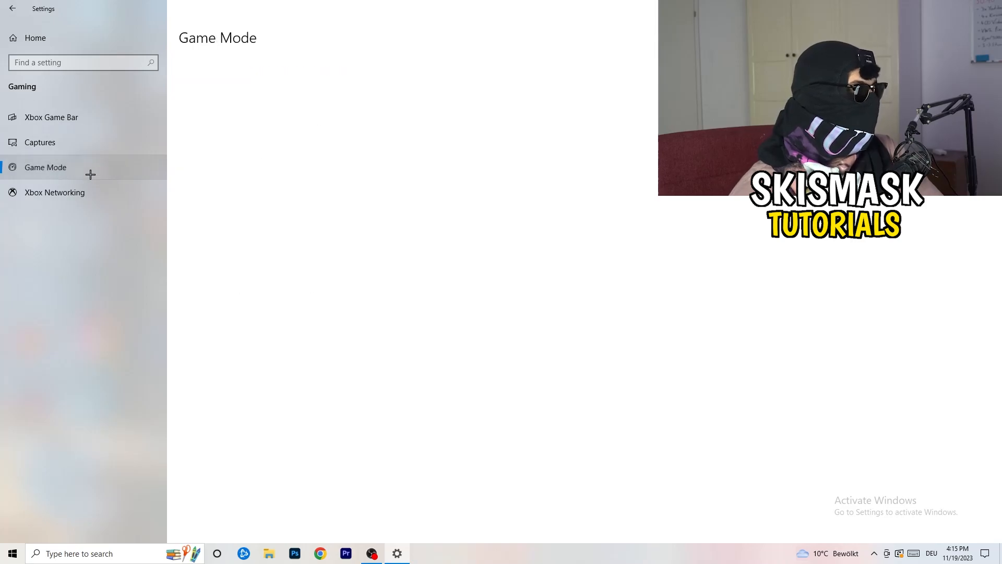
Step: Review the Game Mode page and close Settings to return to the desktop
click(45, 167)
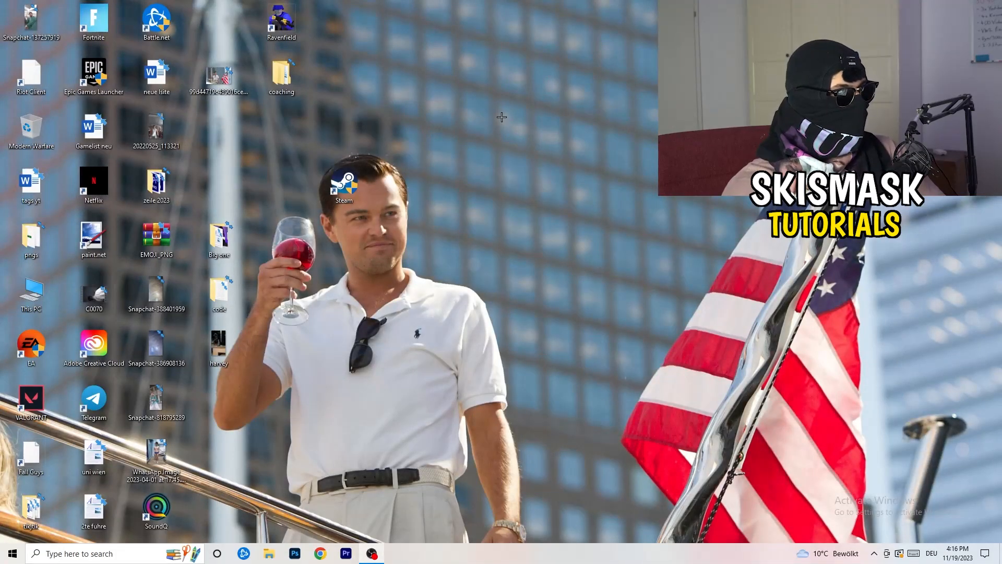
Step: Set the Steam shortcut's Compatibility to run this program as an administrator
click(344, 184)
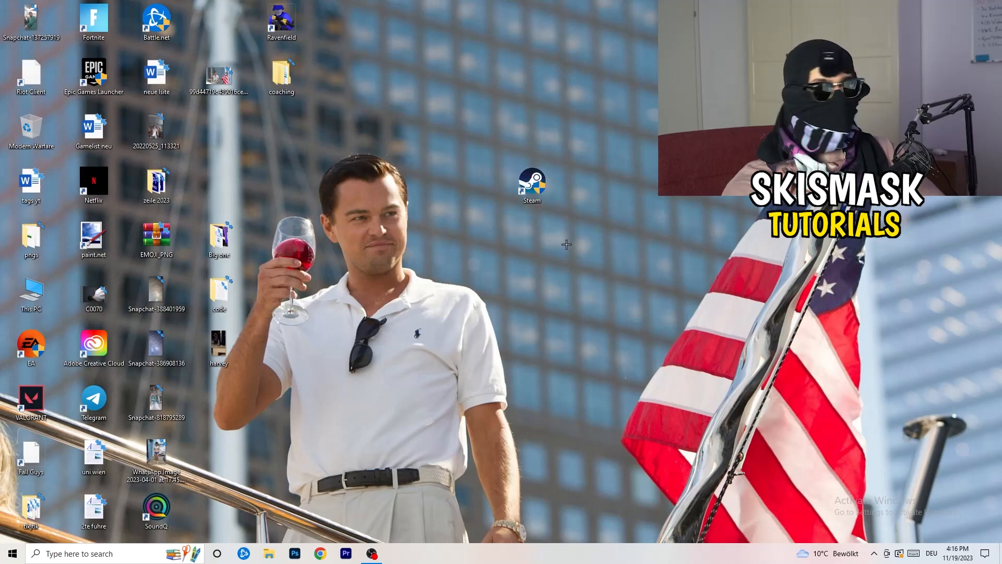
right_click(531, 182)
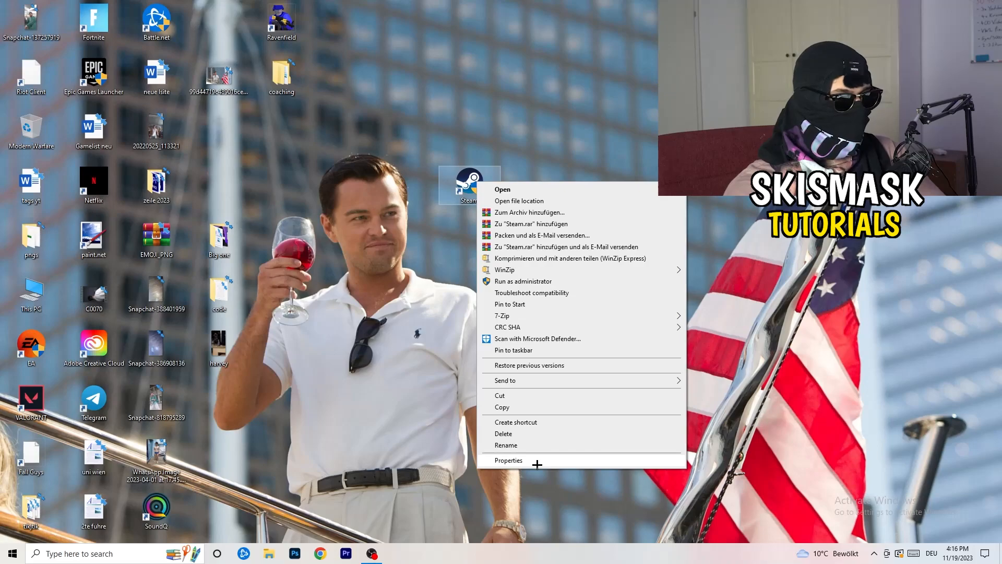
click(508, 460)
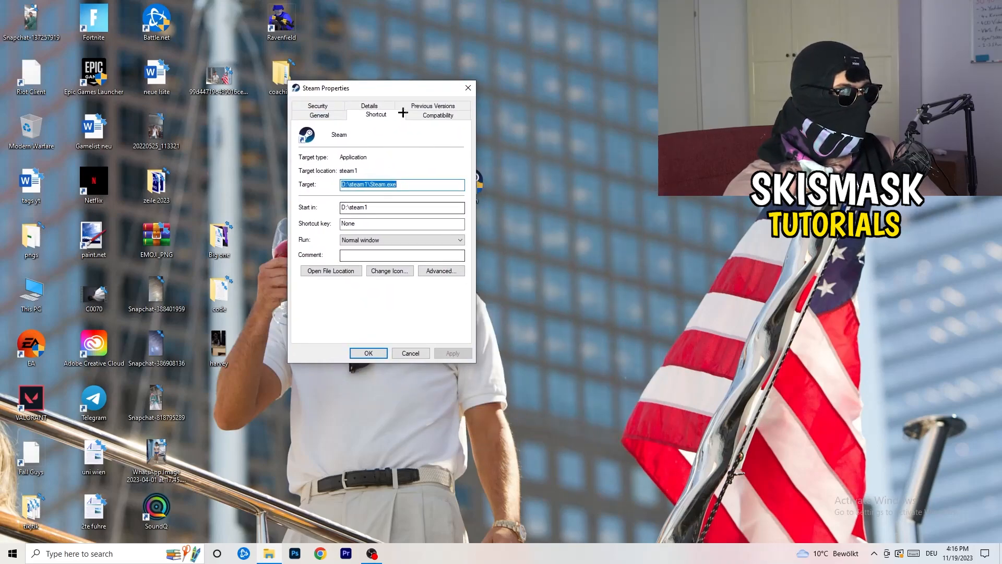
click(437, 115)
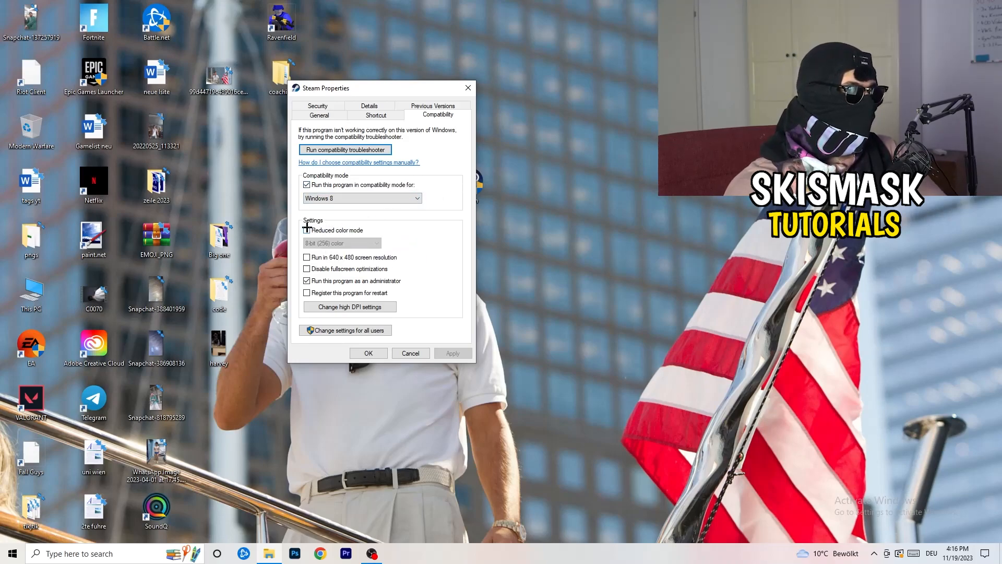
click(307, 230)
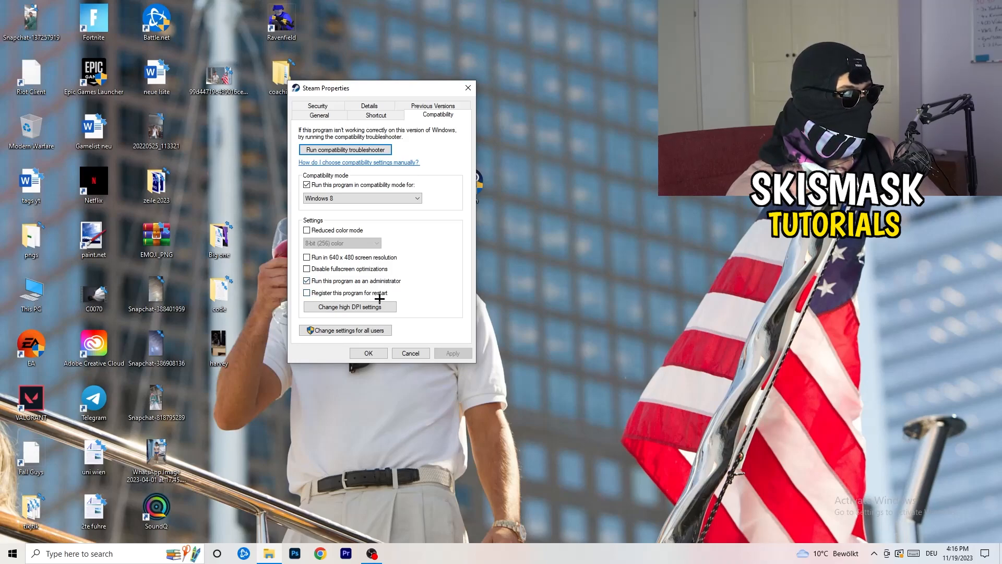
mouse_move(430, 355)
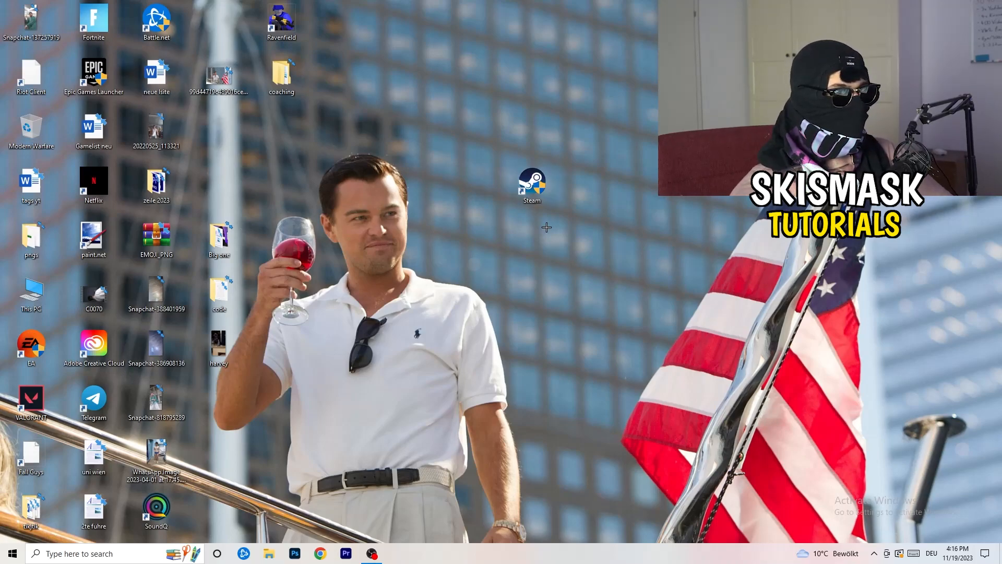
Step: Reopen the Steam shortcut's properties to confirm the administrator setting
right_click(531, 182)
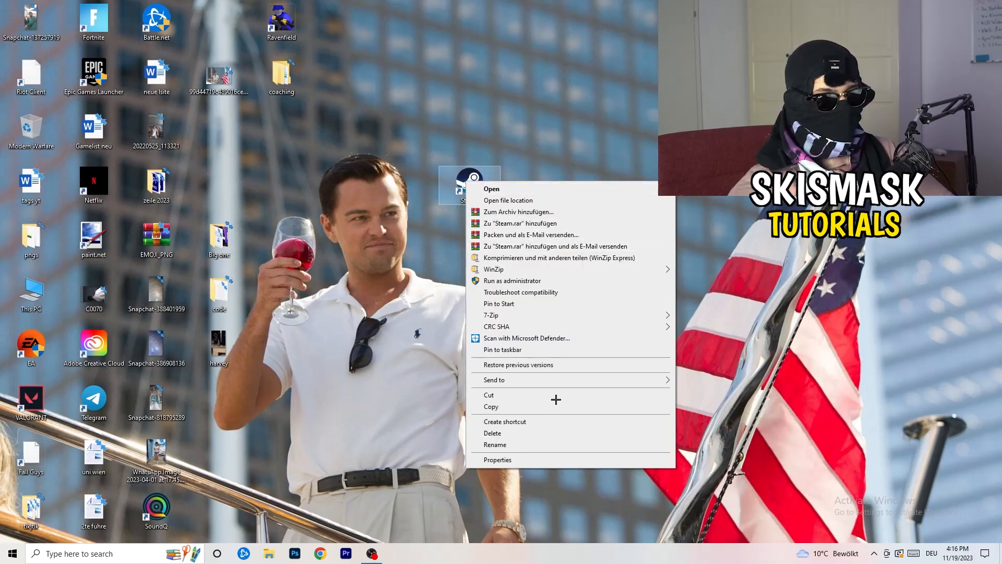
click(497, 459)
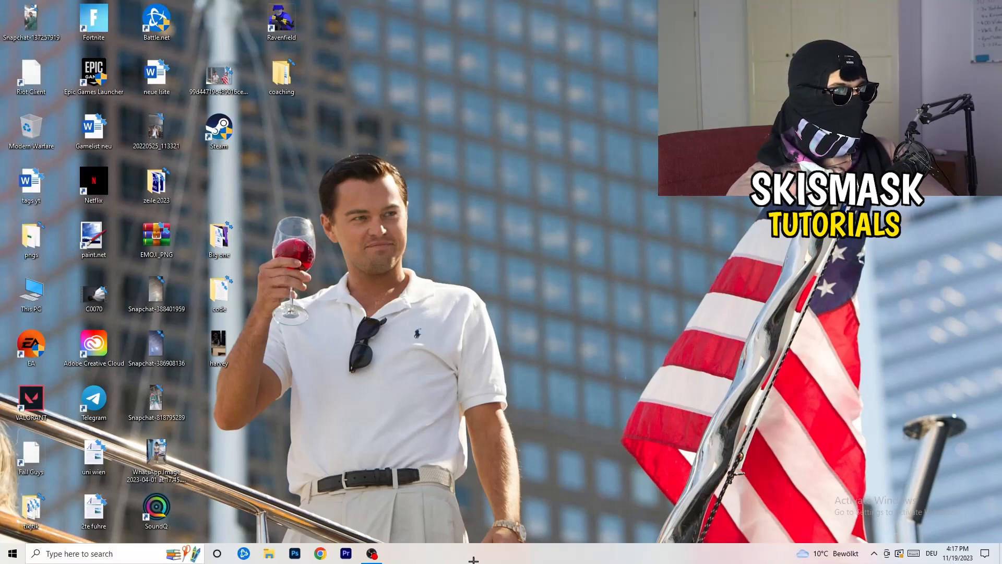
Step: Launch Task Manager from the taskbar and switch to the Details list of processes
right_click(472, 553)
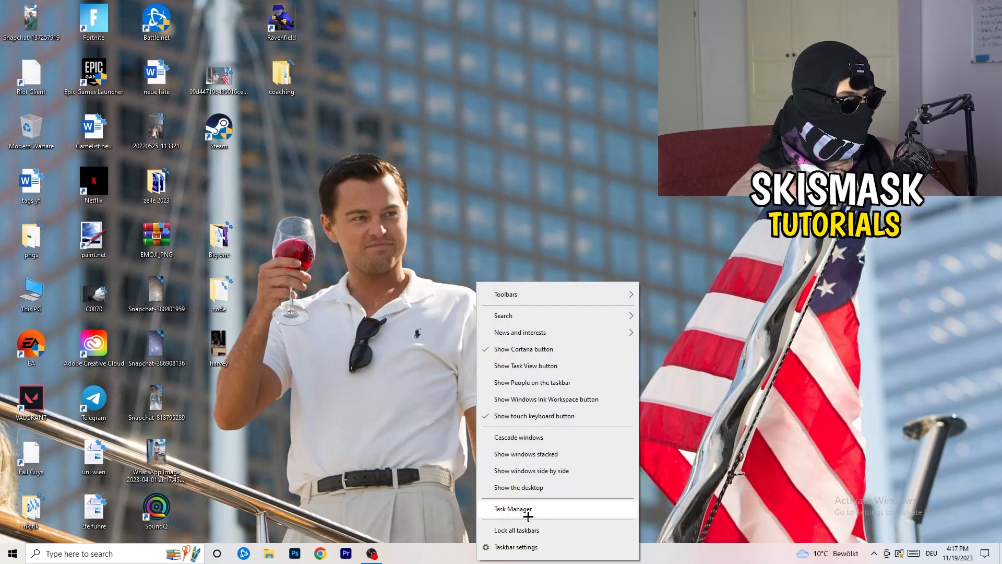
click(513, 508)
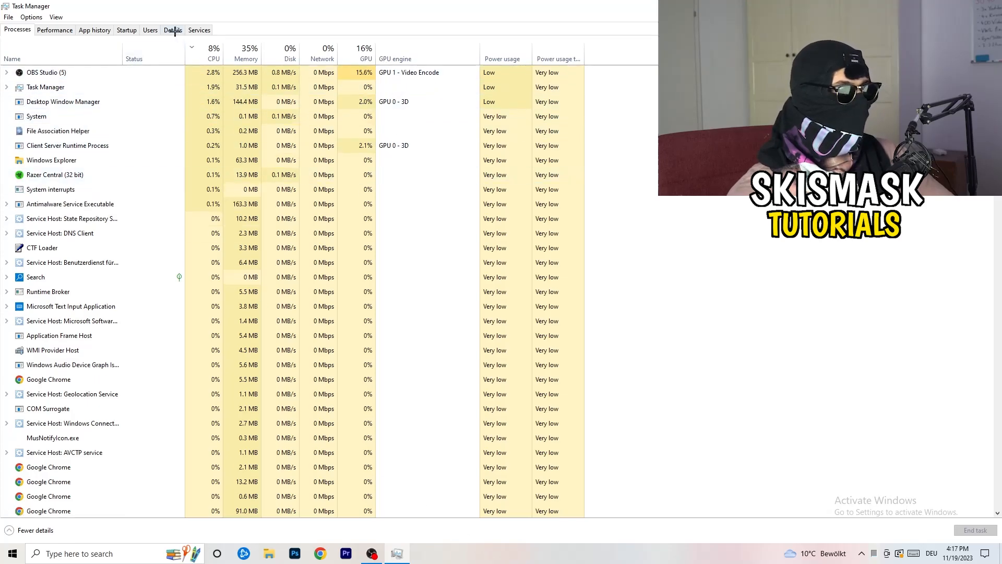
click(172, 30)
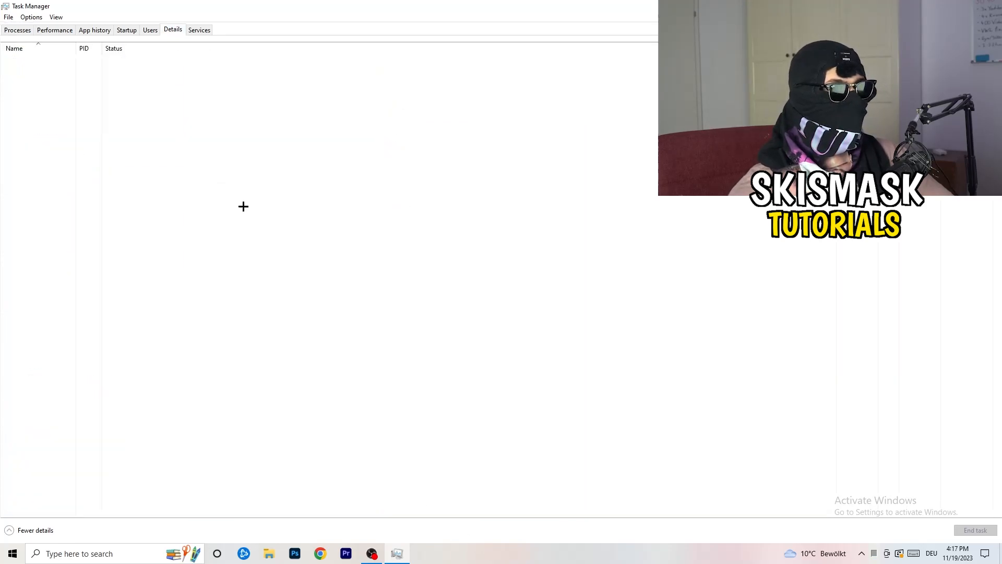
click(172, 29)
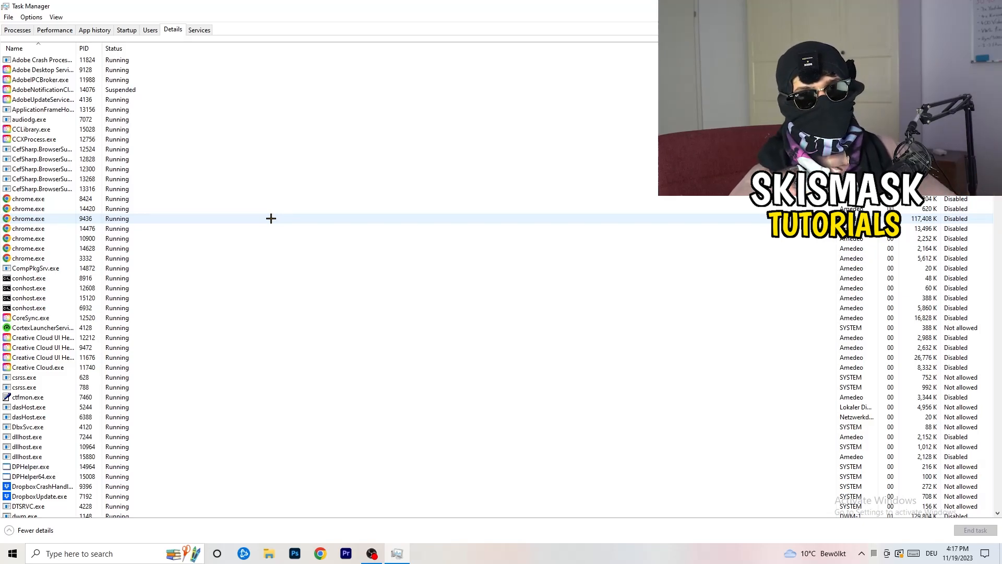
mouse_move(63, 397)
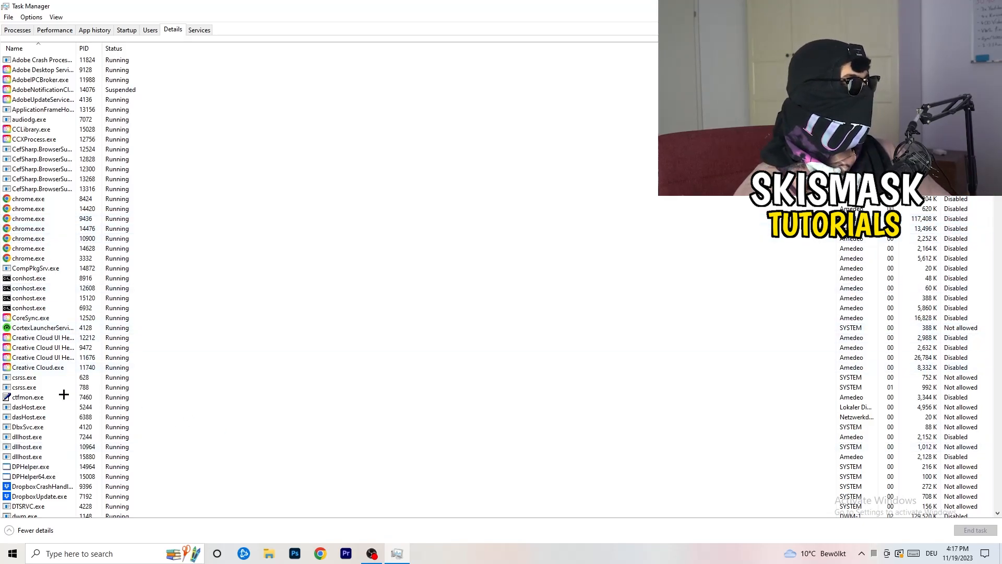
Step: Bring up the action list with priority options for Creative Cloud UI Helper.exe
click(42, 347)
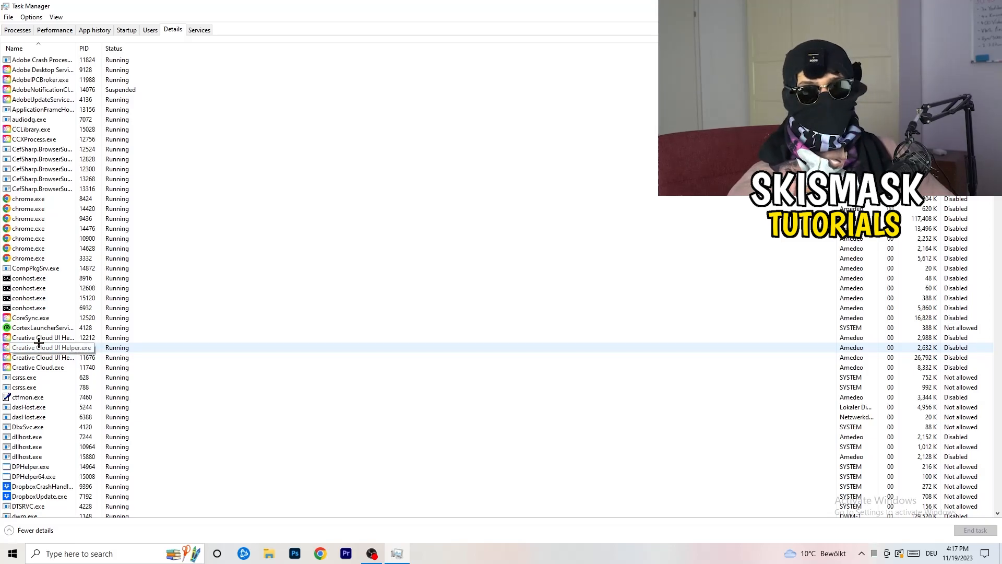
right_click(42, 337)
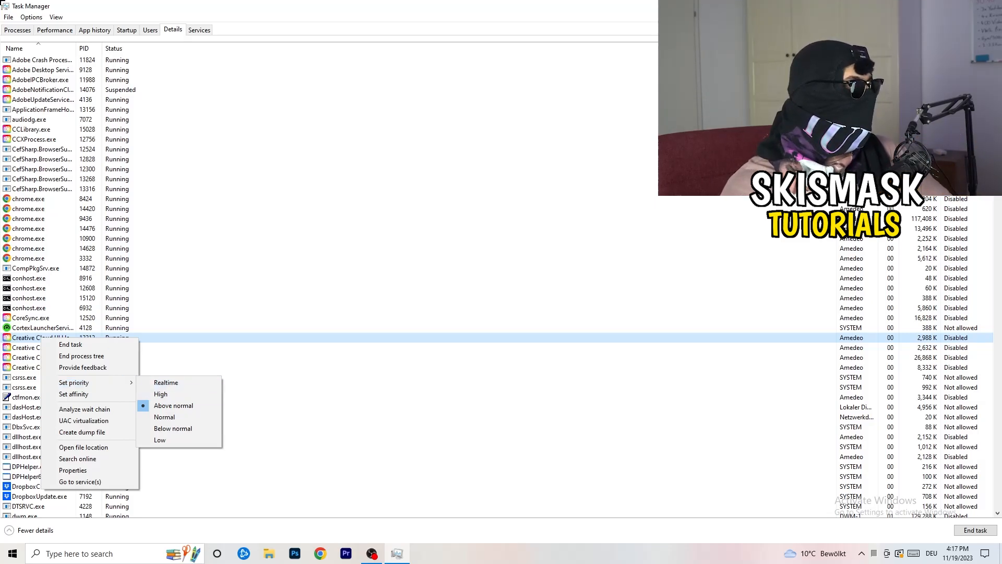
mouse_move(126, 25)
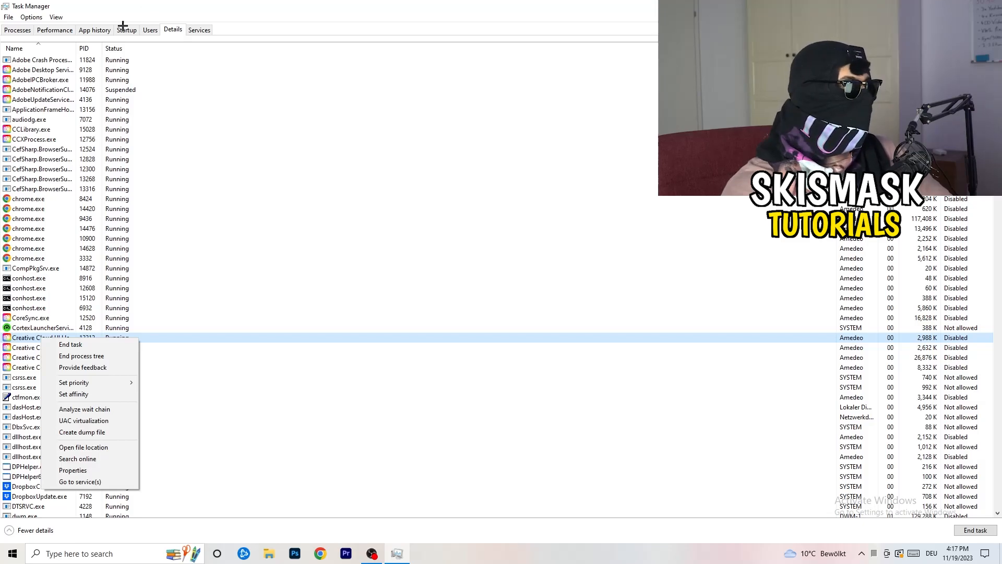
Step: Review startup apps, act on the Windows Security notification entry, then return to Processes
click(127, 30)
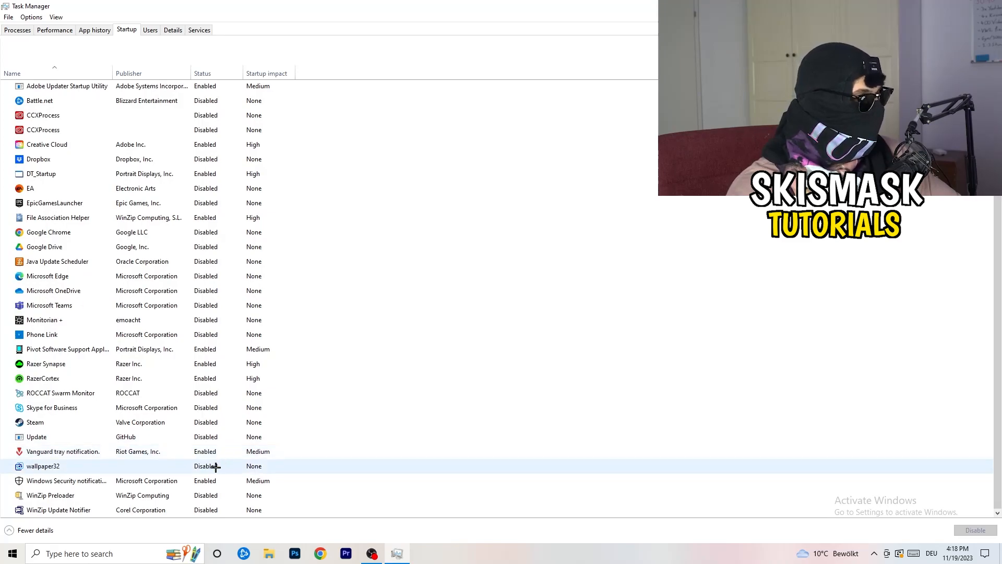
right_click(67, 480)
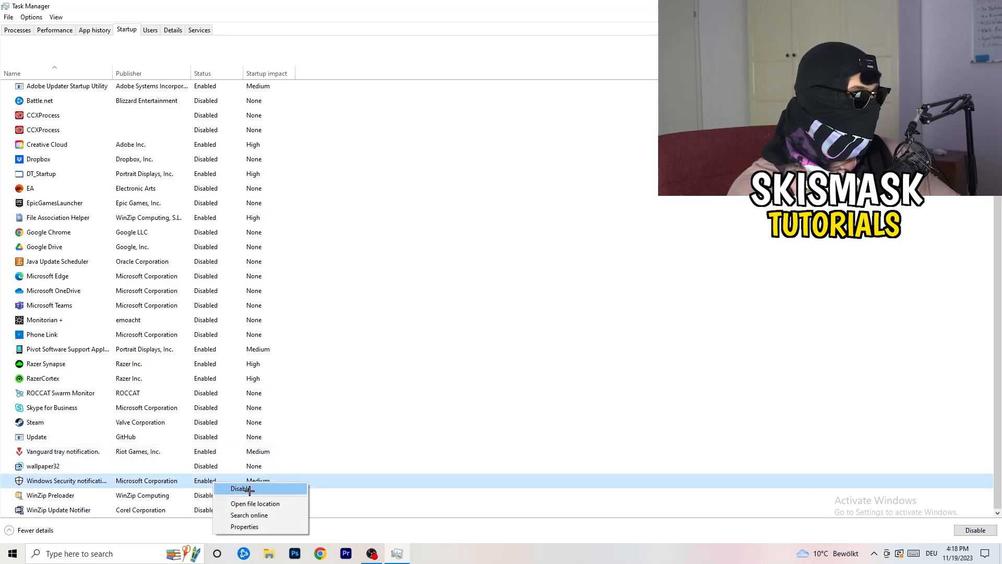
mouse_move(668, 318)
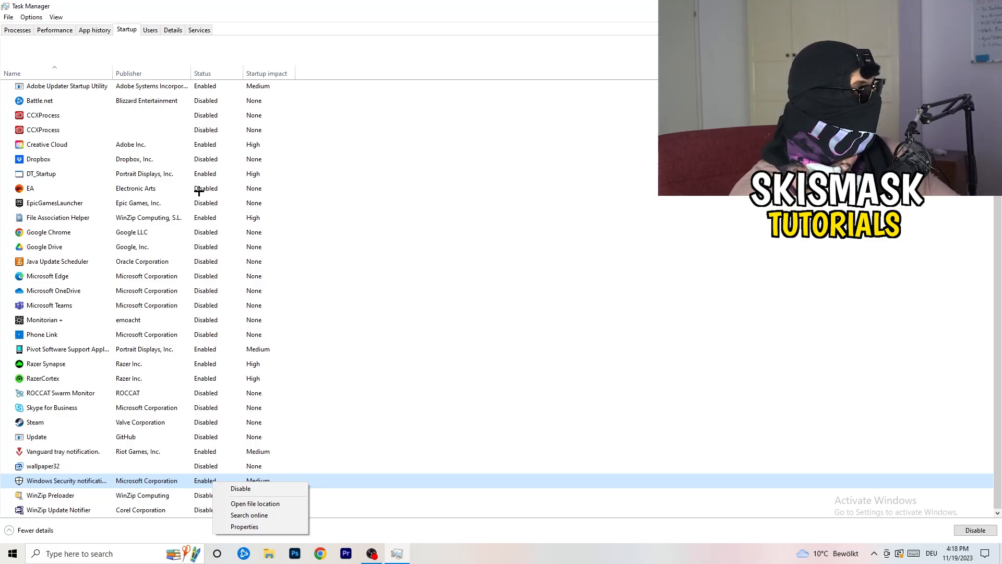
click(16, 29)
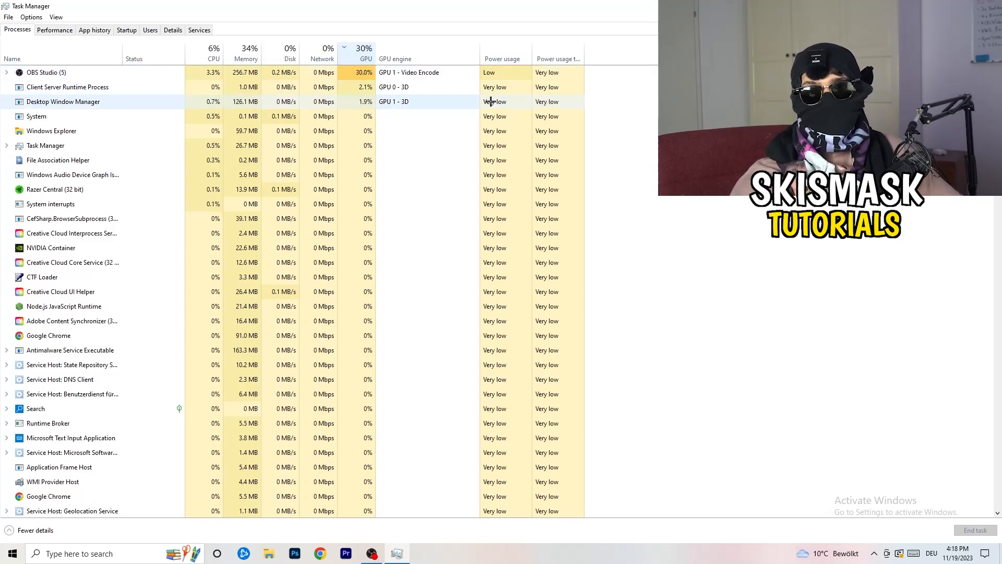
Step: Bring up the action list for OBS Studio, the top GPU-using process
right_click(46, 72)
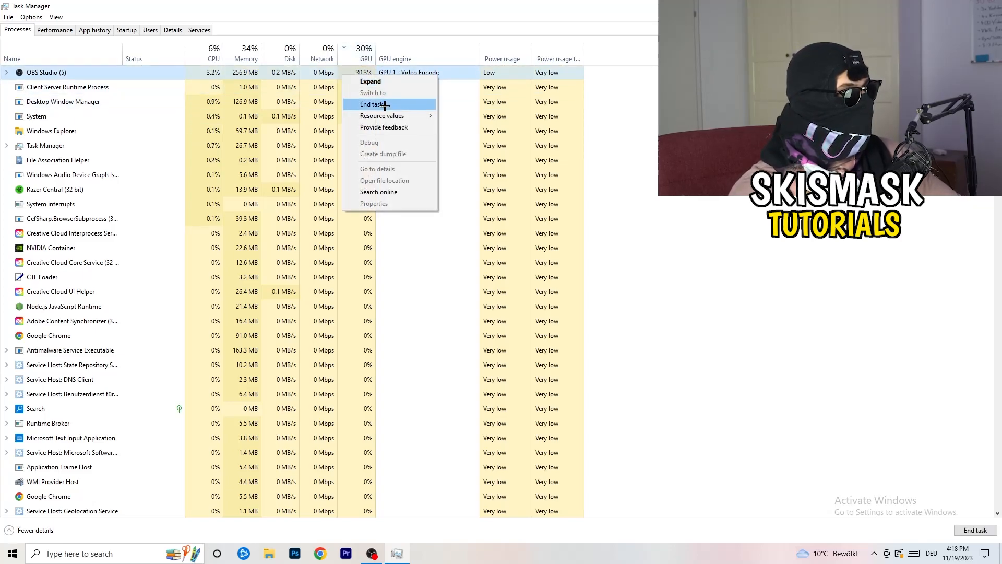